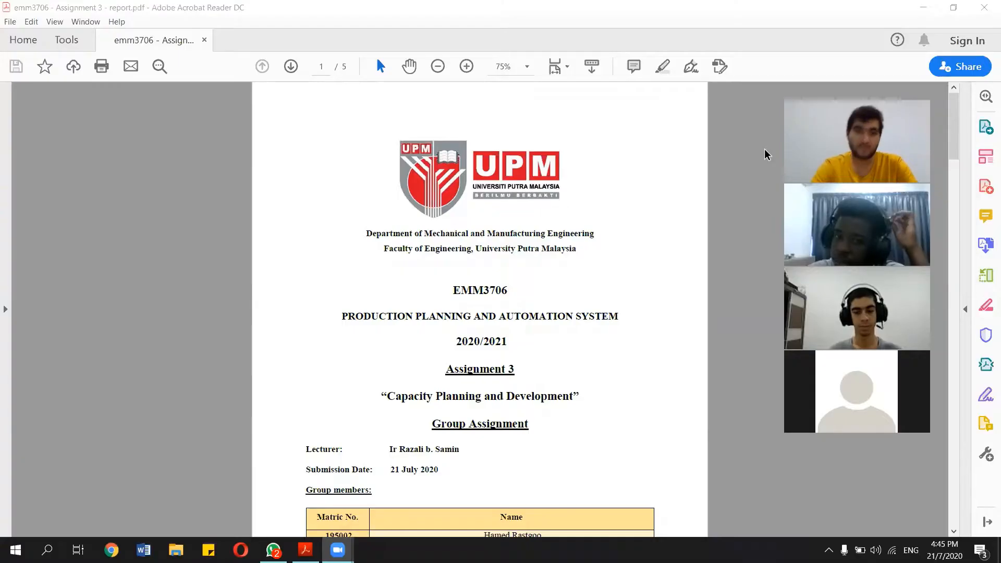
pyautogui.scroll(-3)
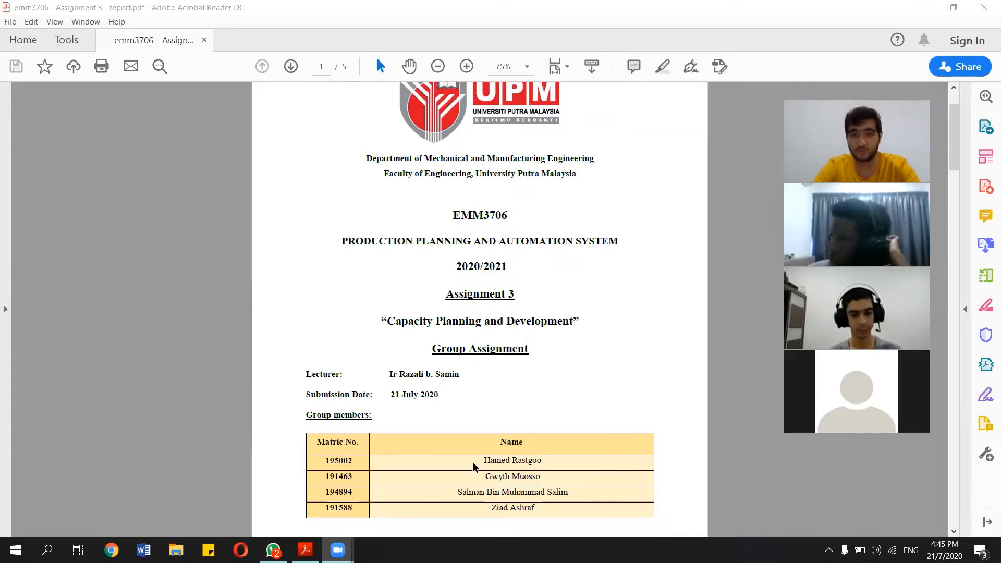
pyautogui.scroll(-3)
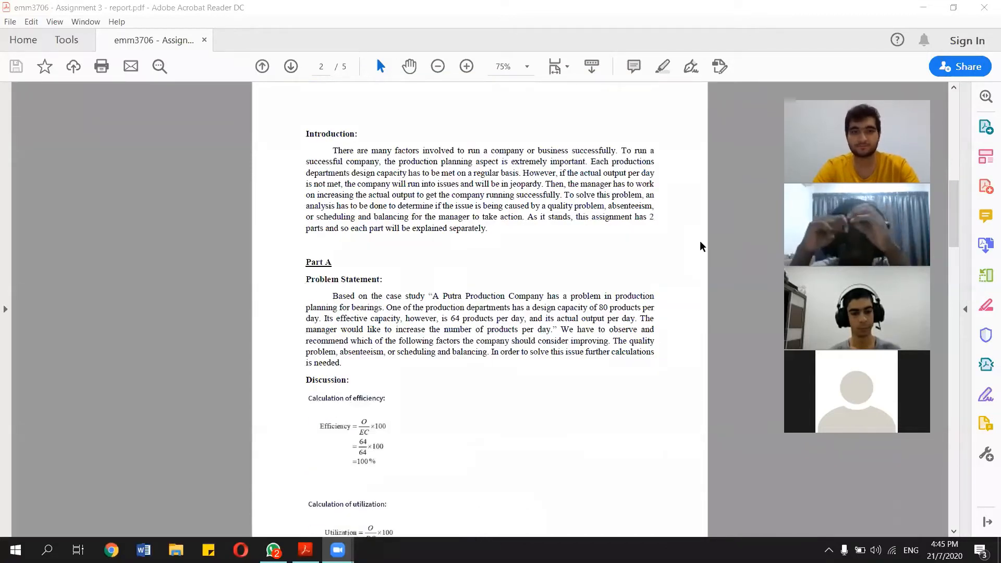
pyautogui.moveTo(723, 115)
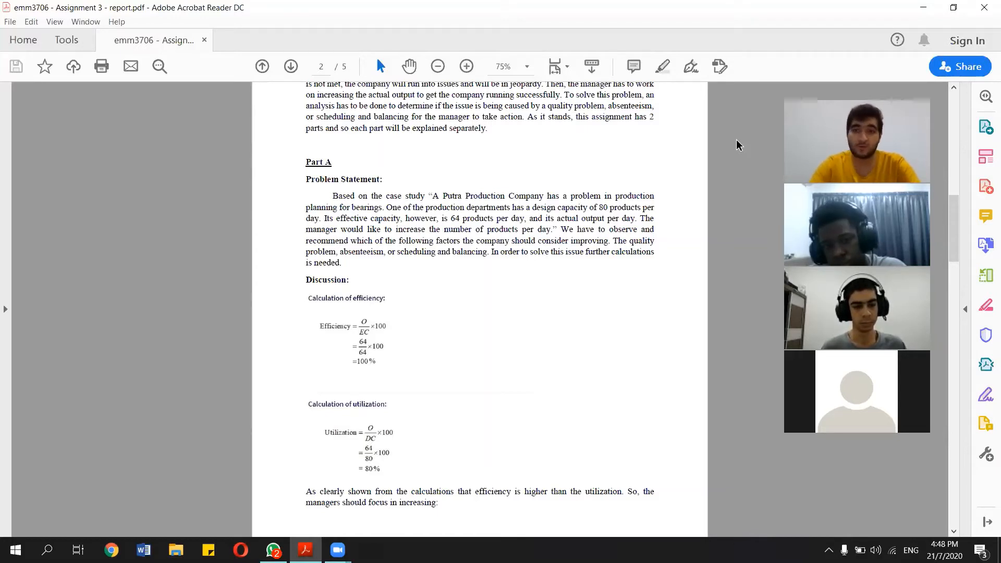
pyautogui.scroll(-3)
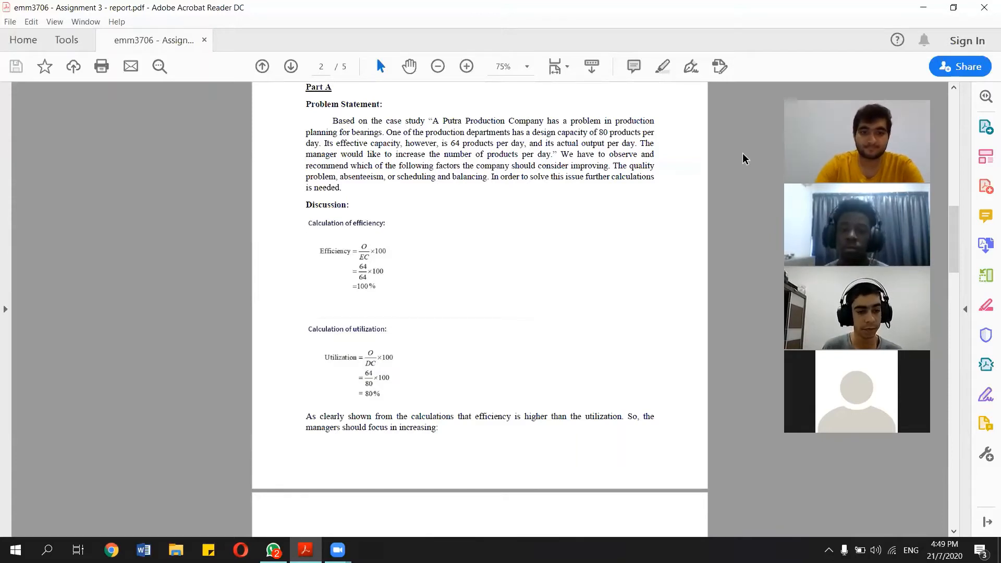
pyautogui.scroll(-3)
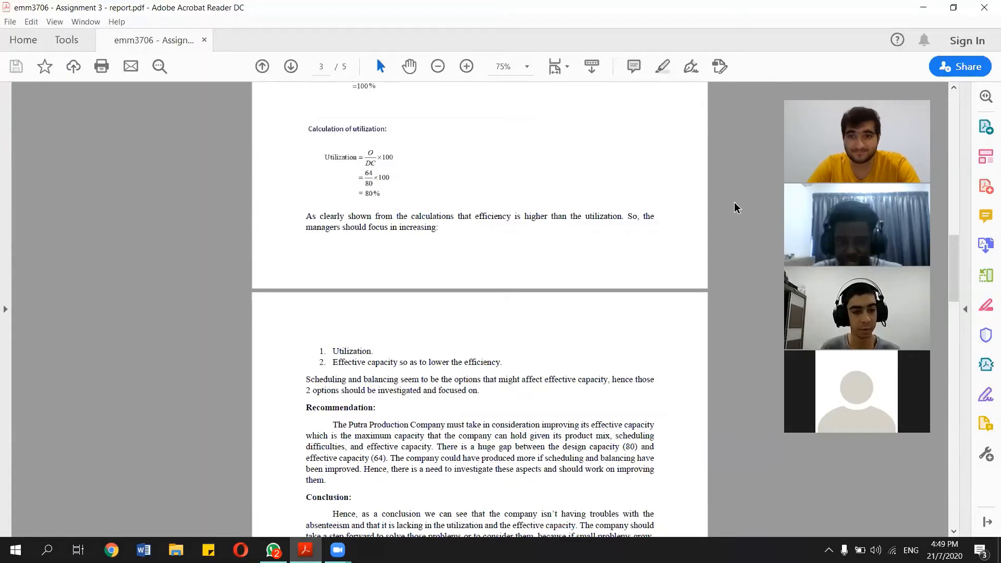
pyautogui.scroll(-3)
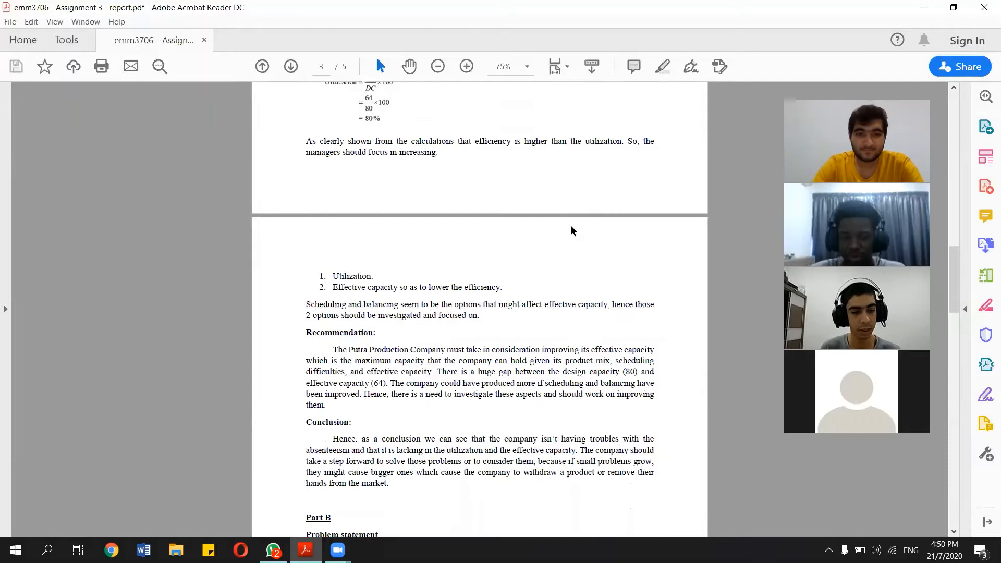
pyautogui.scroll(-3)
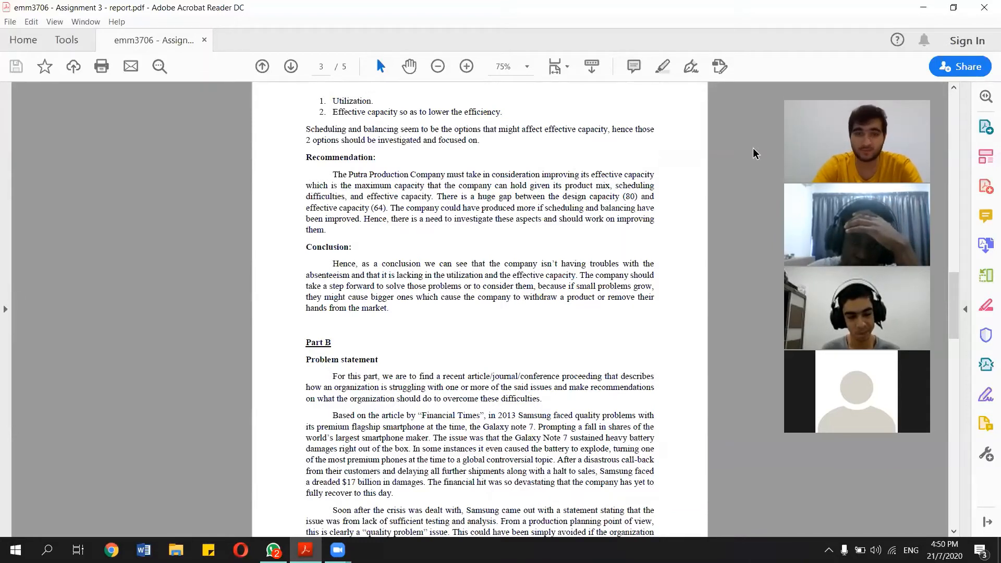
pyautogui.scroll(-3)
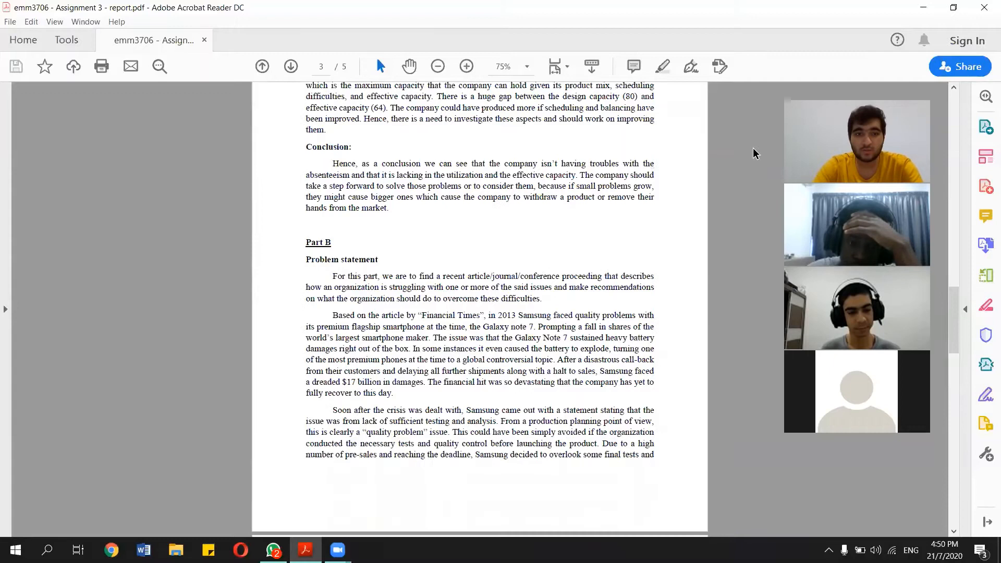
pyautogui.scroll(-3)
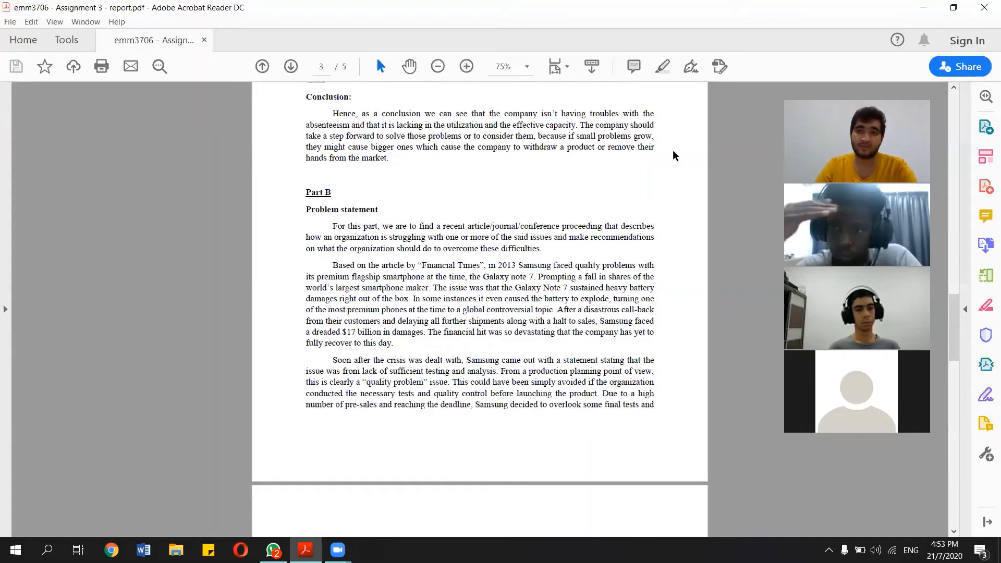
pyautogui.scroll(-3)
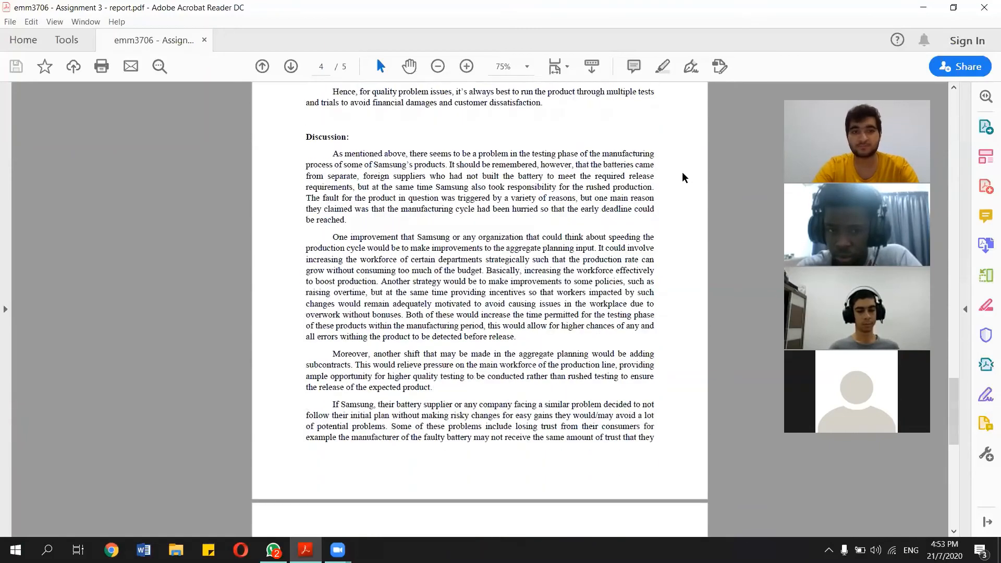
pyautogui.scroll(-3)
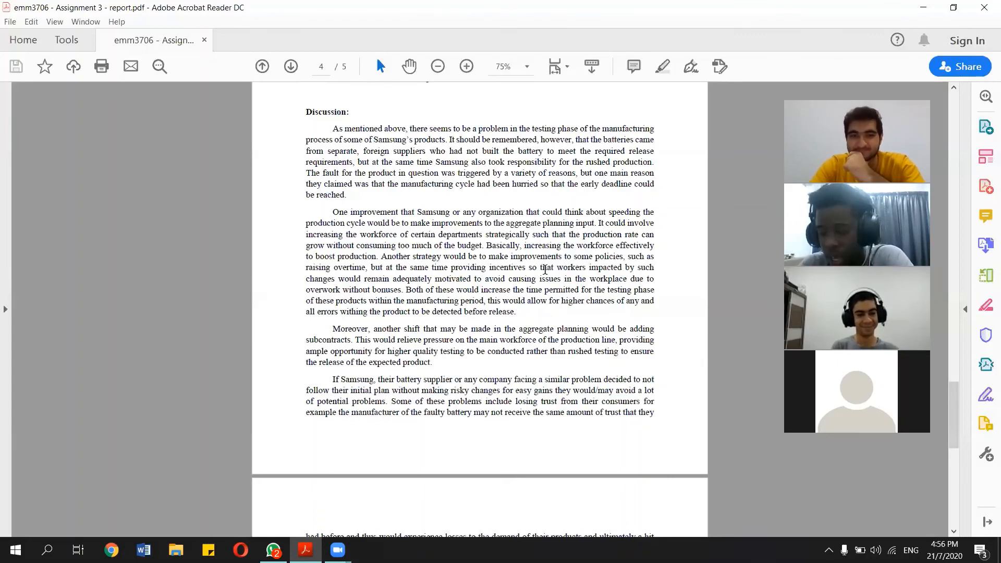
pyautogui.scroll(-3)
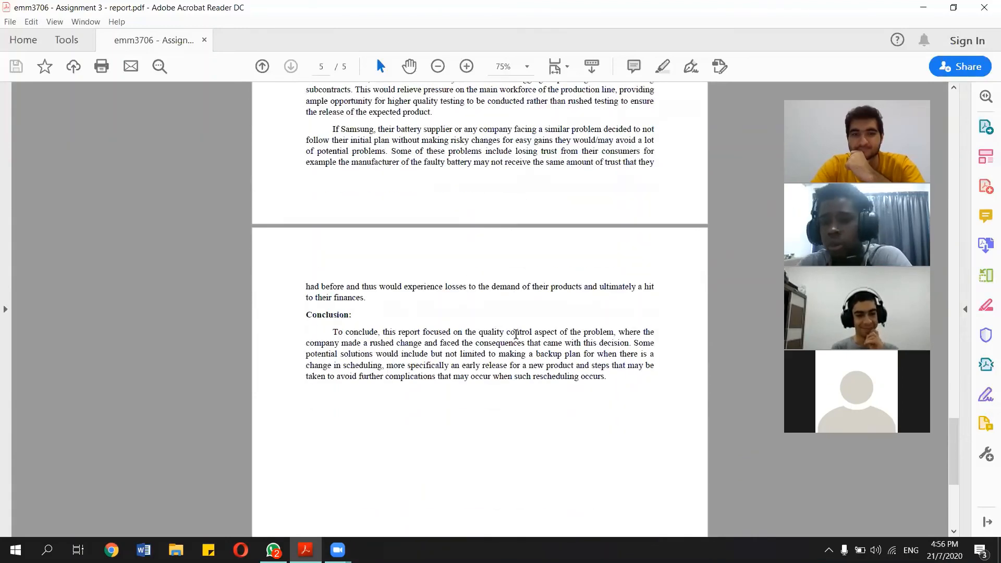
pyautogui.scroll(-3)
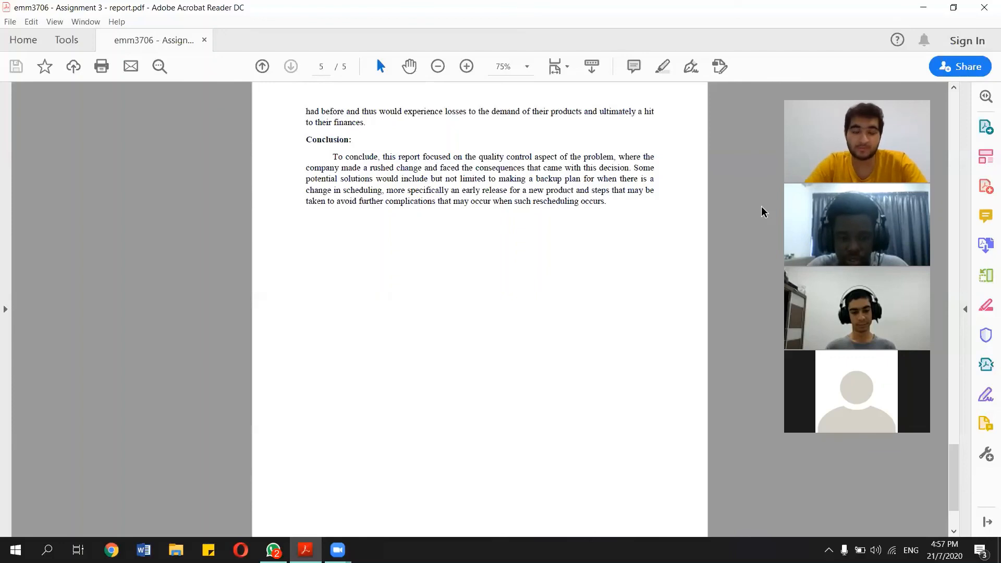
pyautogui.scroll(-3)
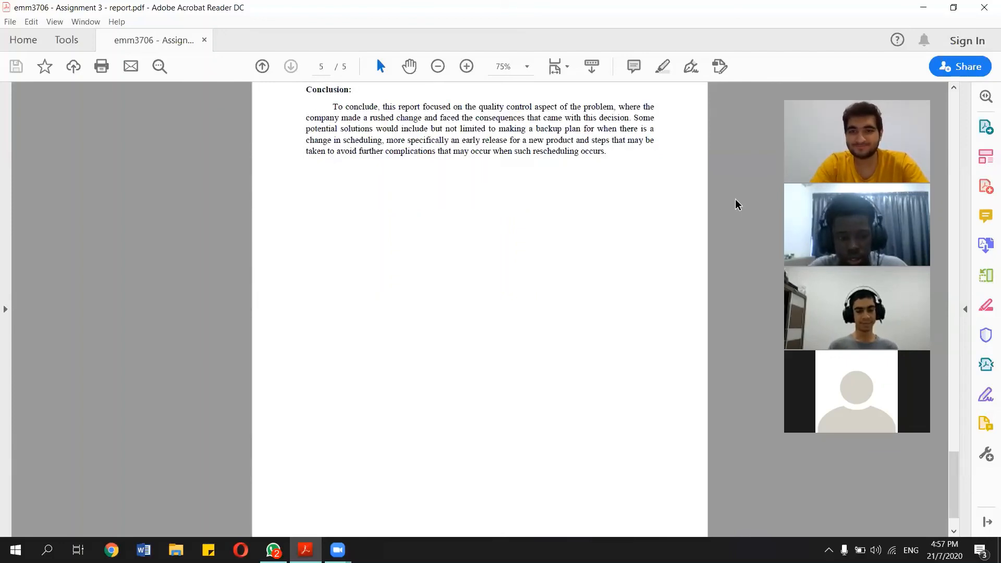